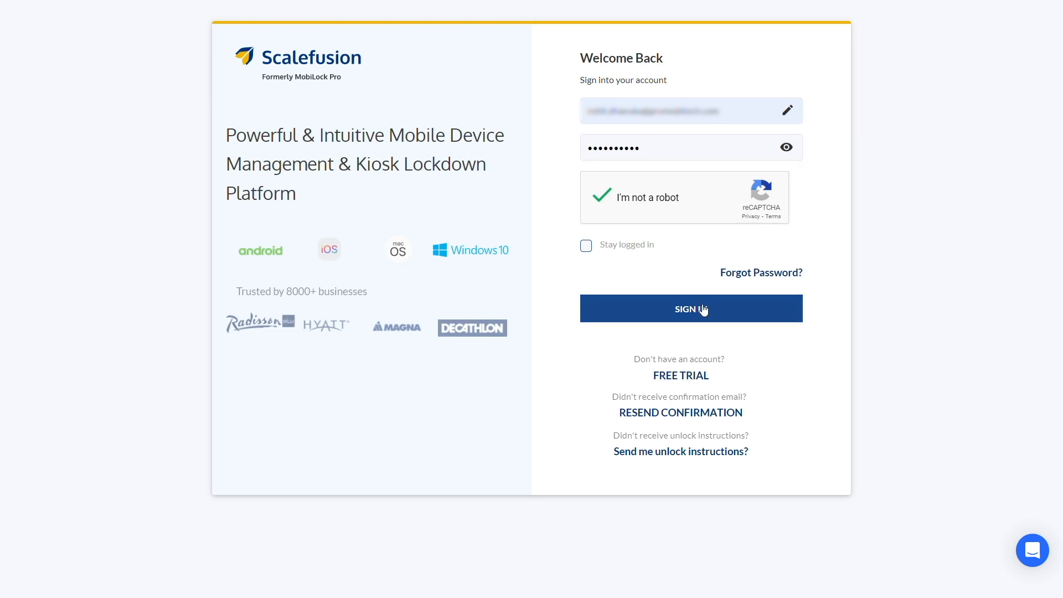
Step: Sign in and go to Device Profiles, listing 34 existing profiles
{"action": "left_click", "coordinate": [691, 308]}
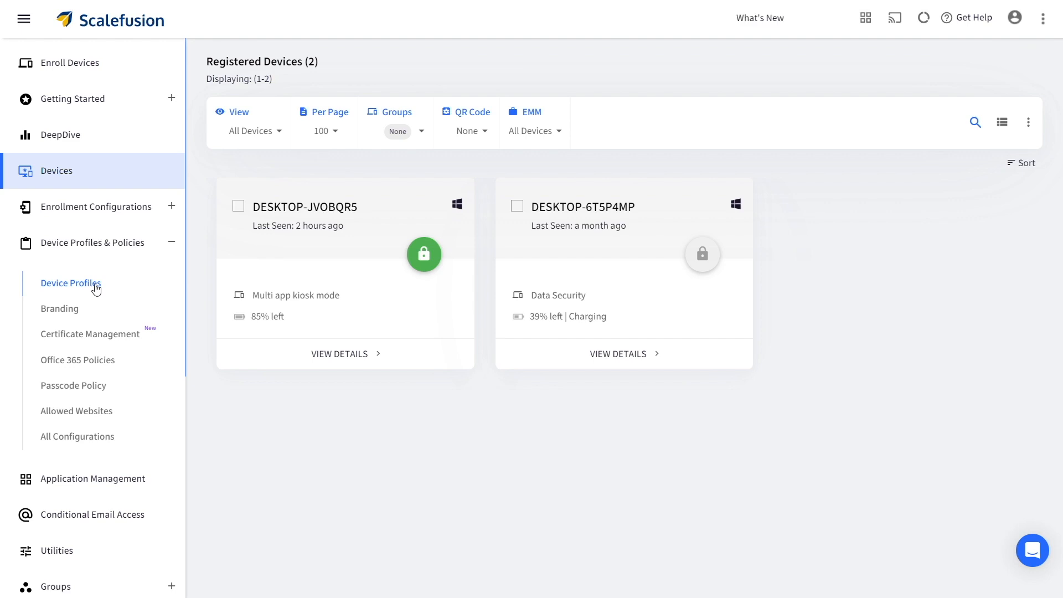
{"action": "left_click", "coordinate": [71, 284]}
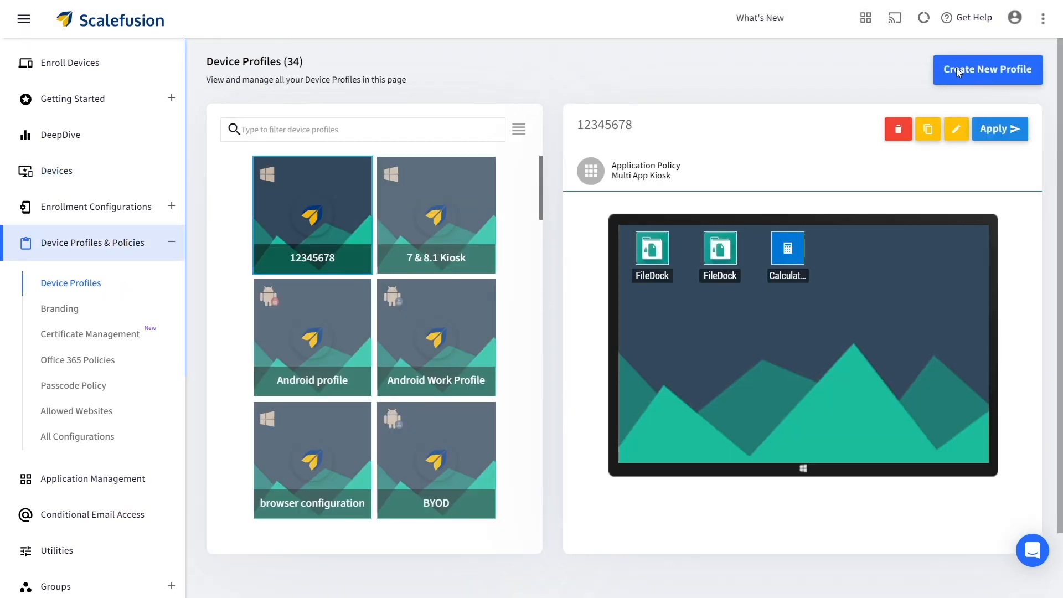
Step: Create a Windows profile named 'Digital Signage kiosk'
{"action": "left_click", "coordinate": [988, 69]}
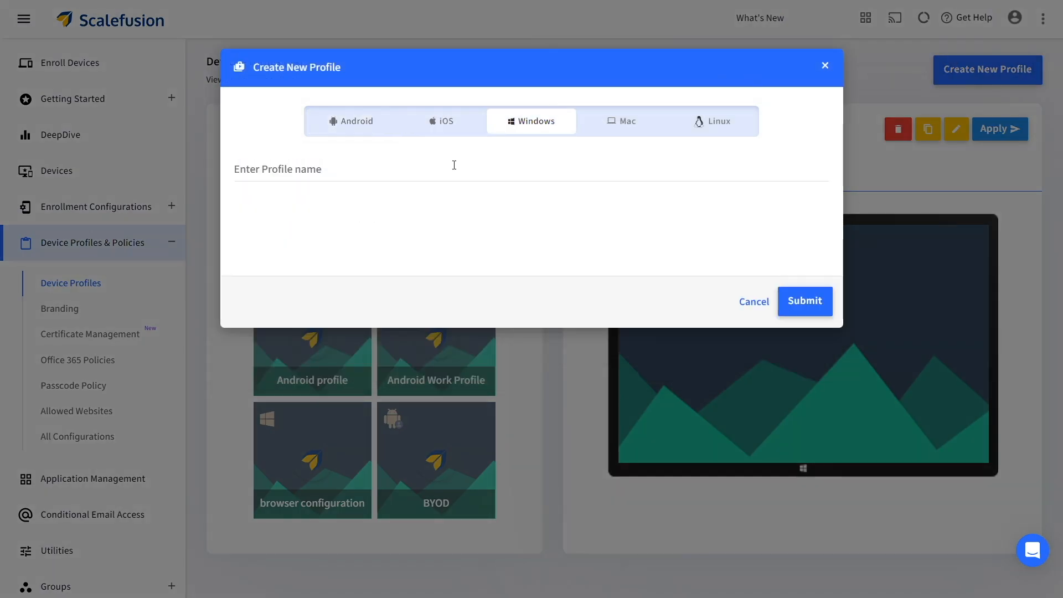
{"action": "type", "text": "Digital Signage k"}
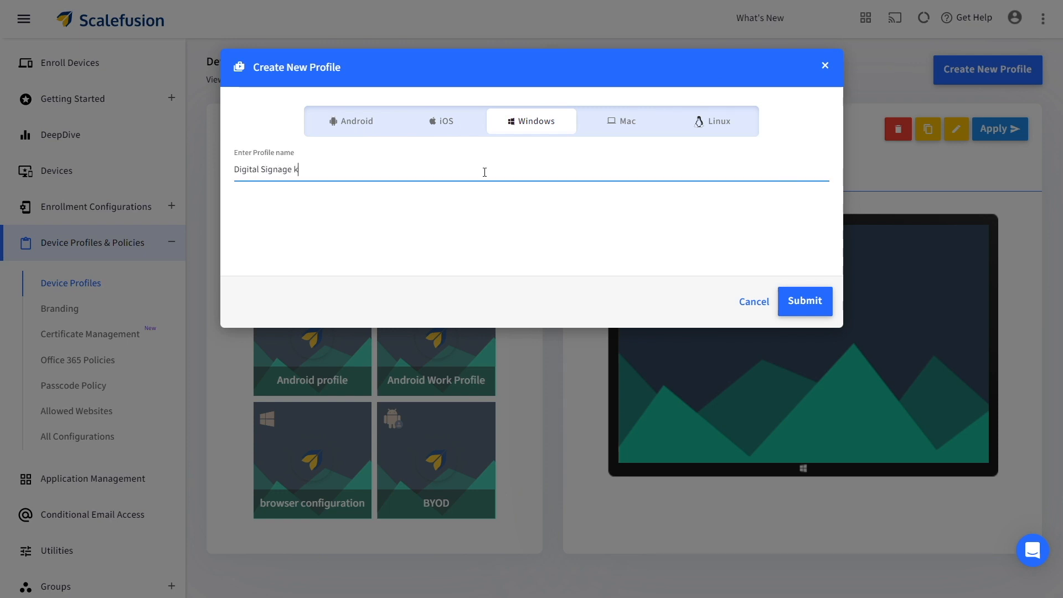
{"action": "left_click", "coordinate": [804, 301]}
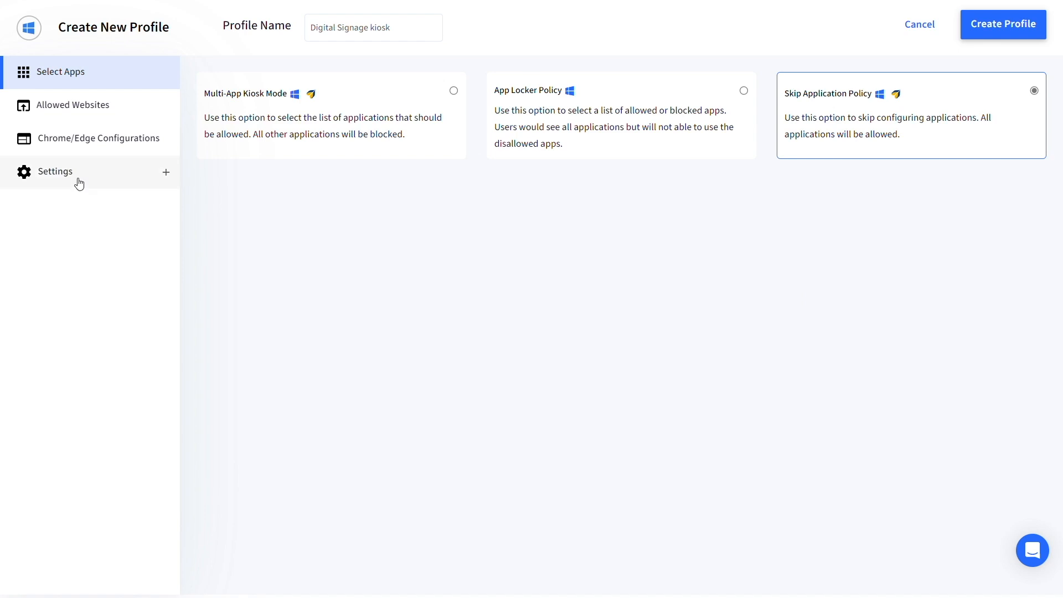
Step: Set FileDock as the pre-installed kiosk app with an auto-created kiosk user, and save
{"action": "left_click", "coordinate": [56, 171]}
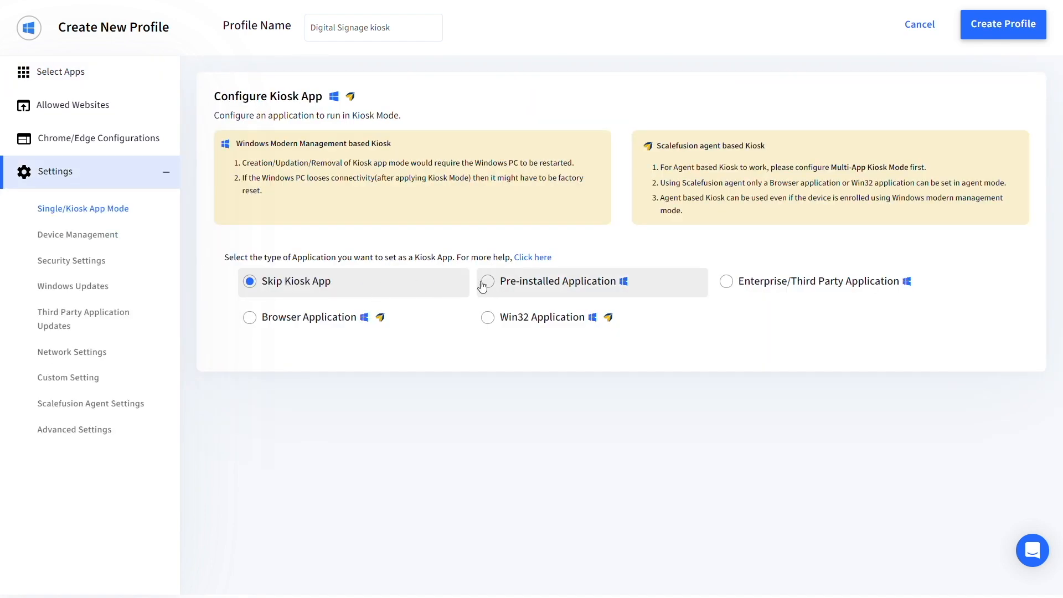
{"action": "left_click", "coordinate": [488, 281]}
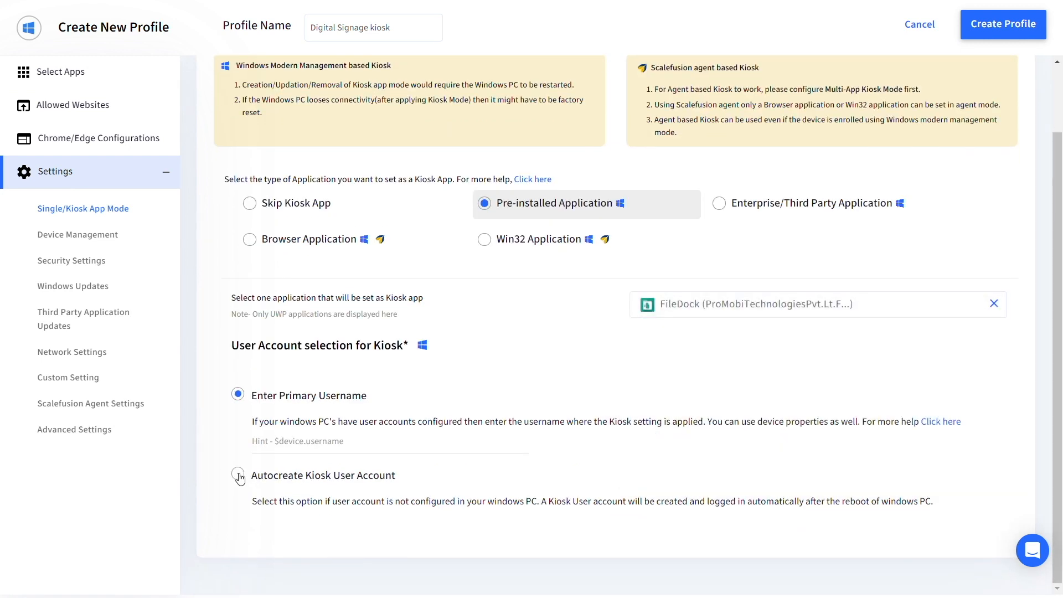
{"action": "left_click", "coordinate": [237, 475]}
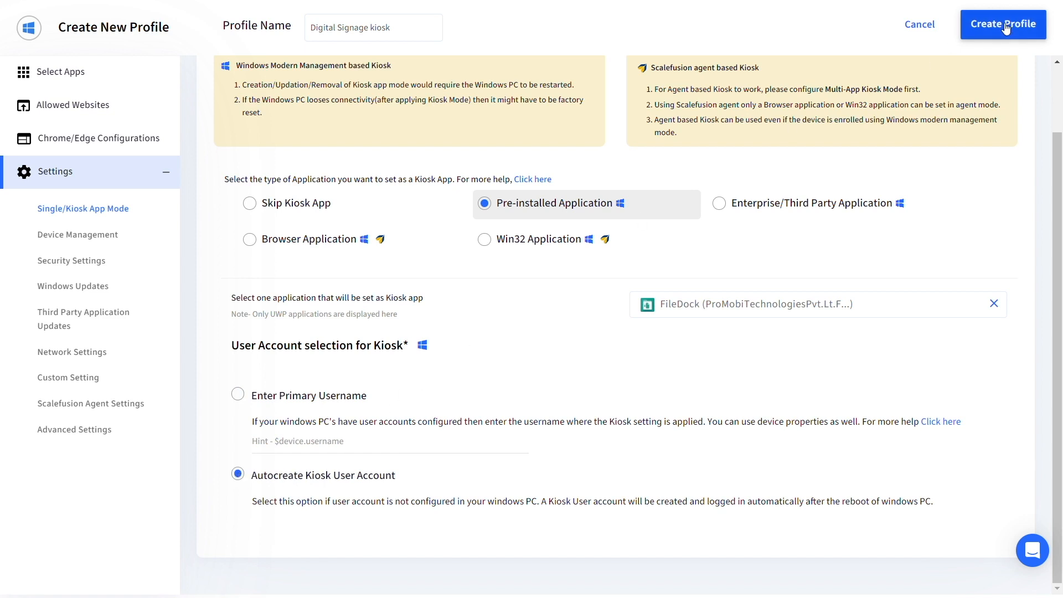
{"action": "left_click", "coordinate": [1004, 24]}
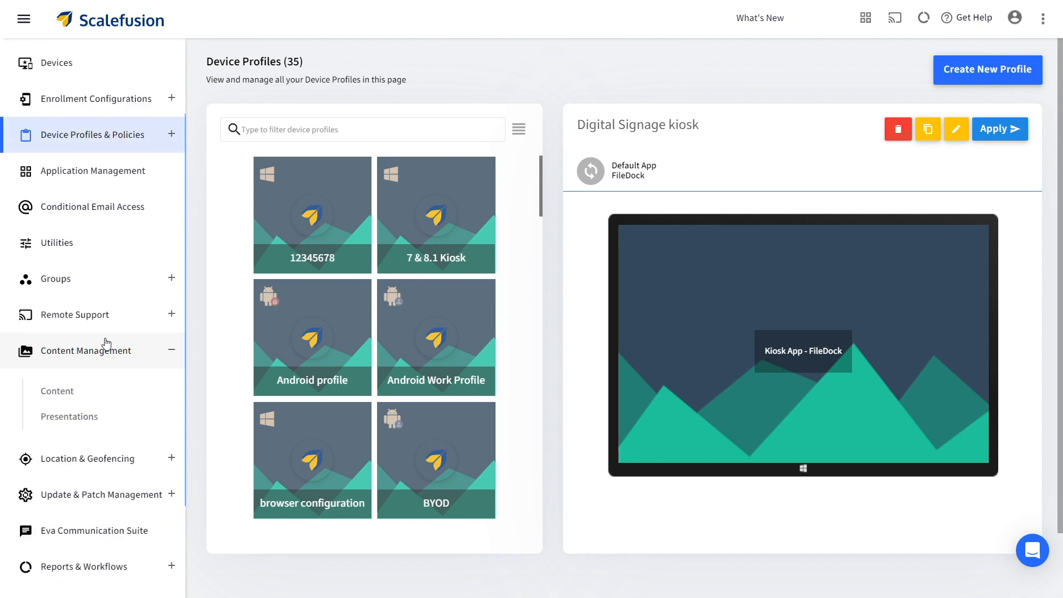
Step: Upload a file from the computer to the Content library
{"action": "left_click", "coordinate": [57, 391]}
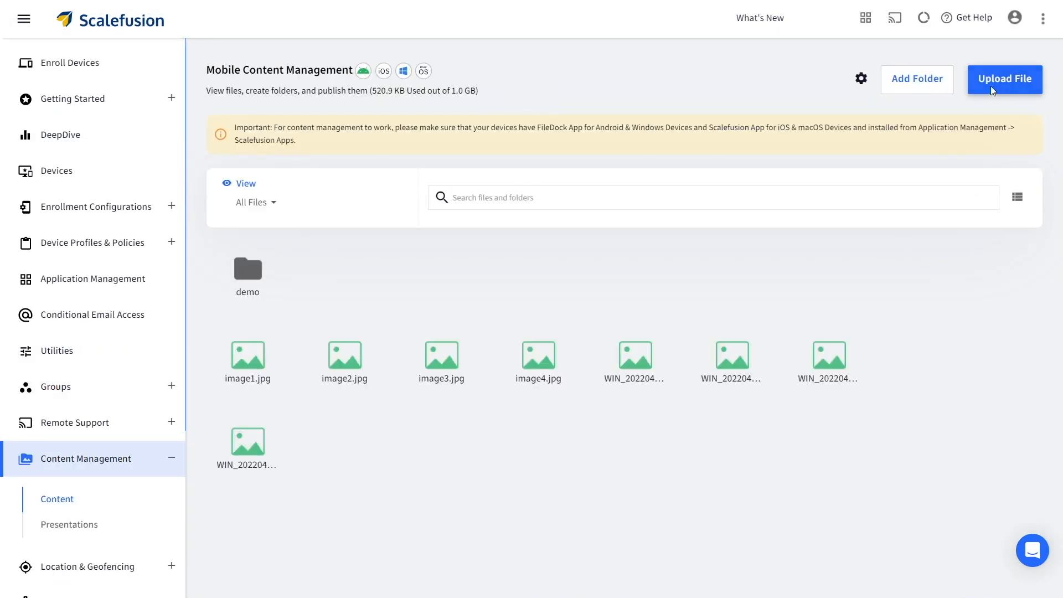
{"action": "left_click", "coordinate": [1005, 80]}
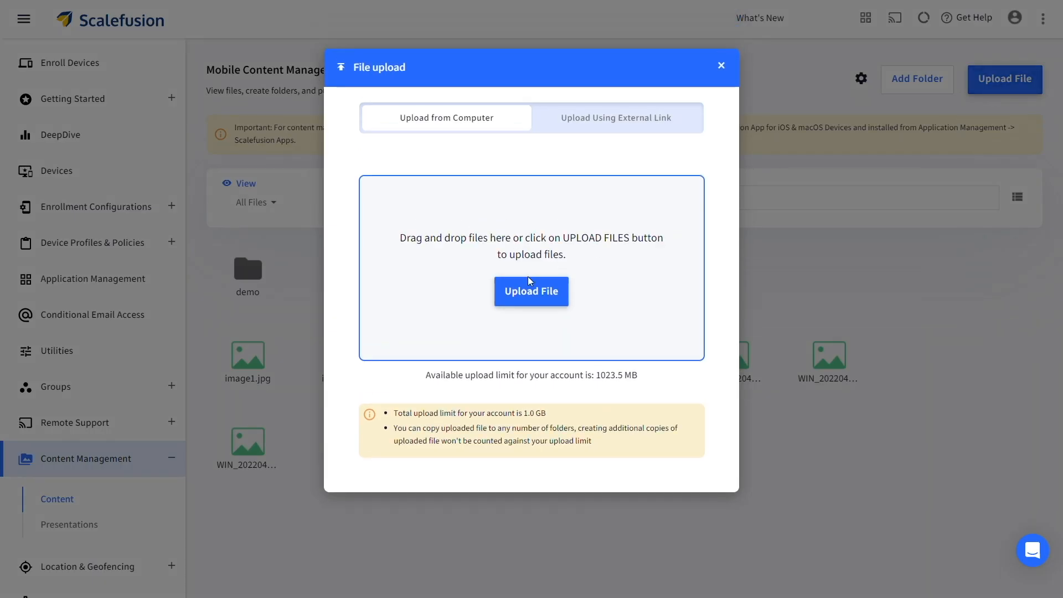
{"action": "left_click", "coordinate": [69, 524]}
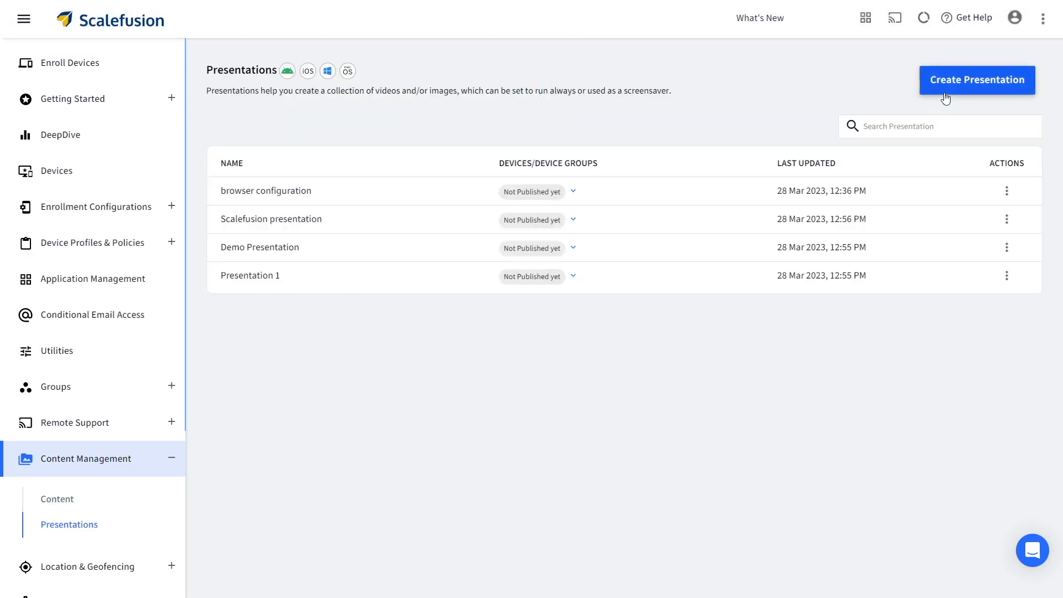
Step: Create and save a new presentation named 'Digital Signage'
{"action": "left_click", "coordinate": [977, 80]}
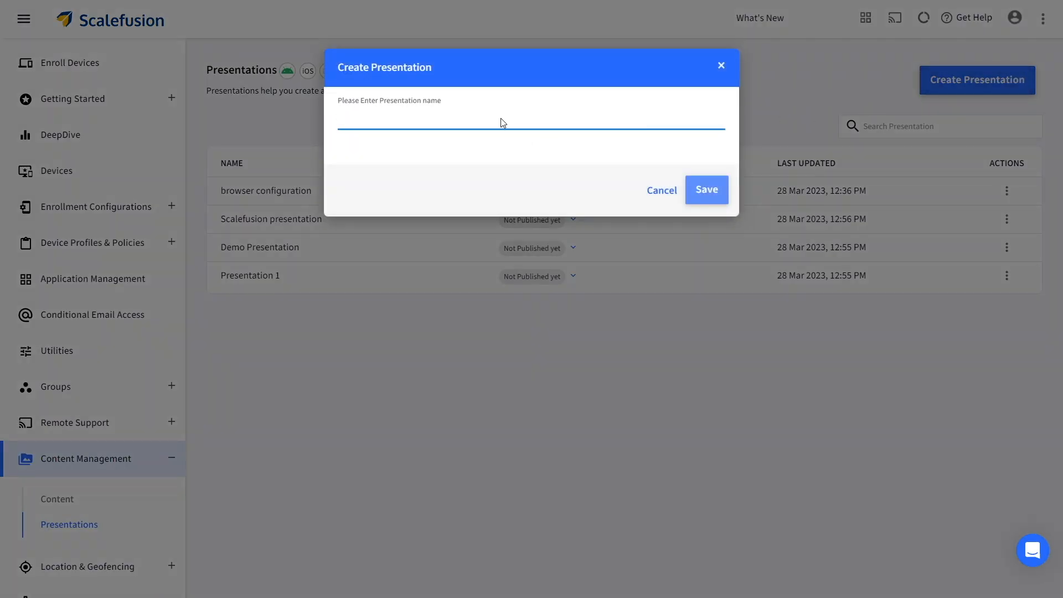
{"action": "left_click", "coordinate": [706, 190]}
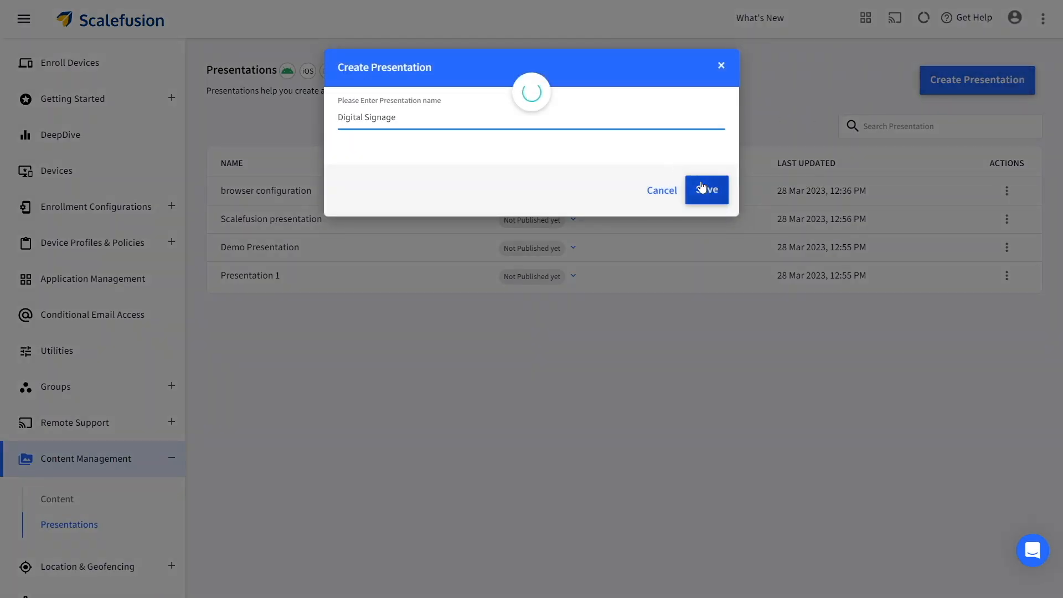
{"action": "left_click", "coordinate": [706, 190]}
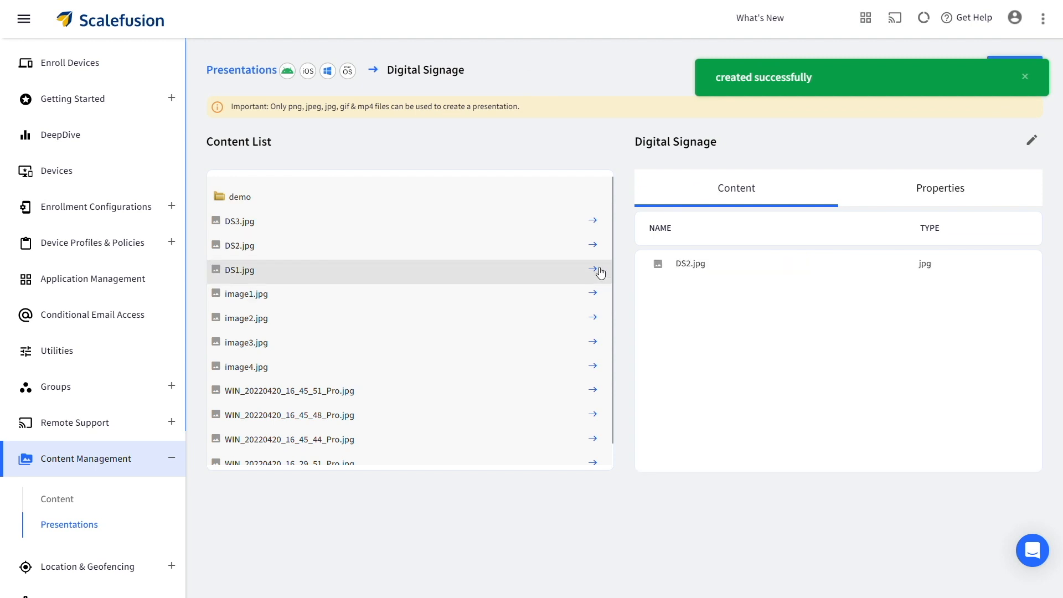
Step: Add DS1.jpg to the presentation and view its looping playback properties
{"action": "left_click", "coordinate": [591, 269]}
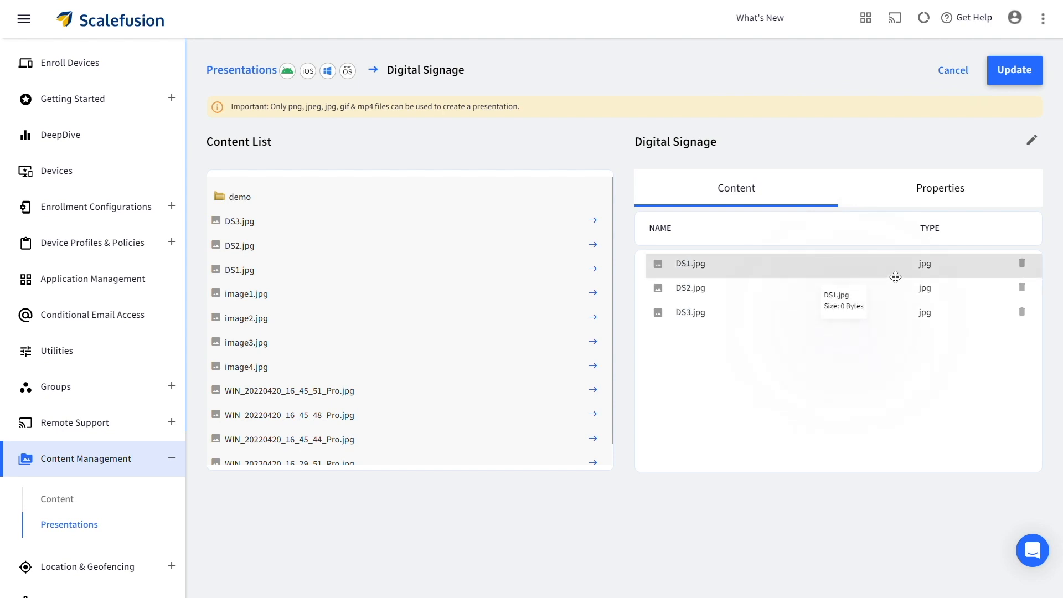
{"action": "left_click", "coordinate": [941, 188]}
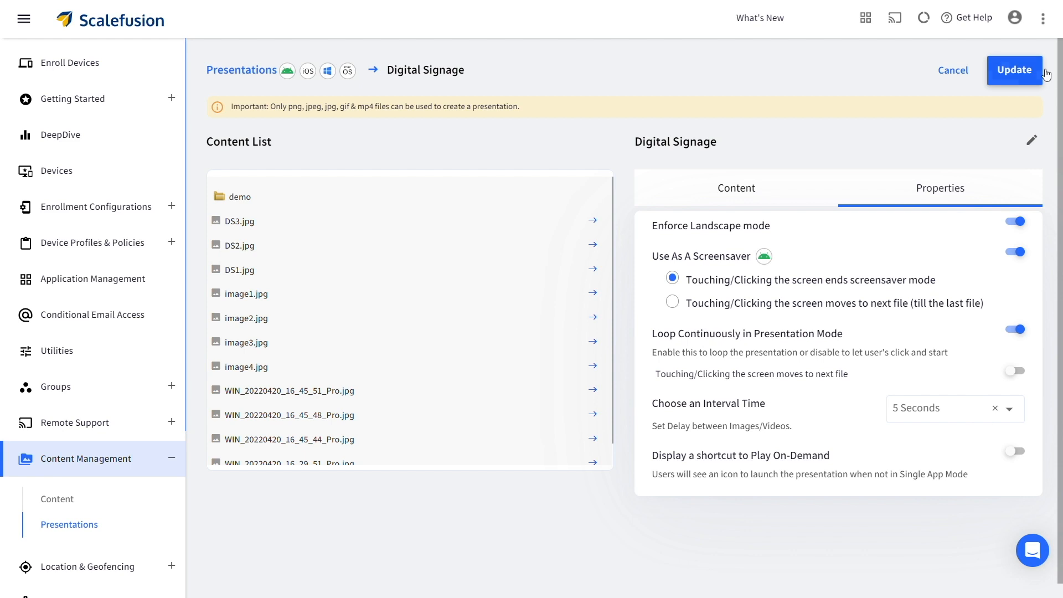
Step: Update the Digital Signage presentation to save its changes
{"action": "left_click", "coordinate": [1015, 70]}
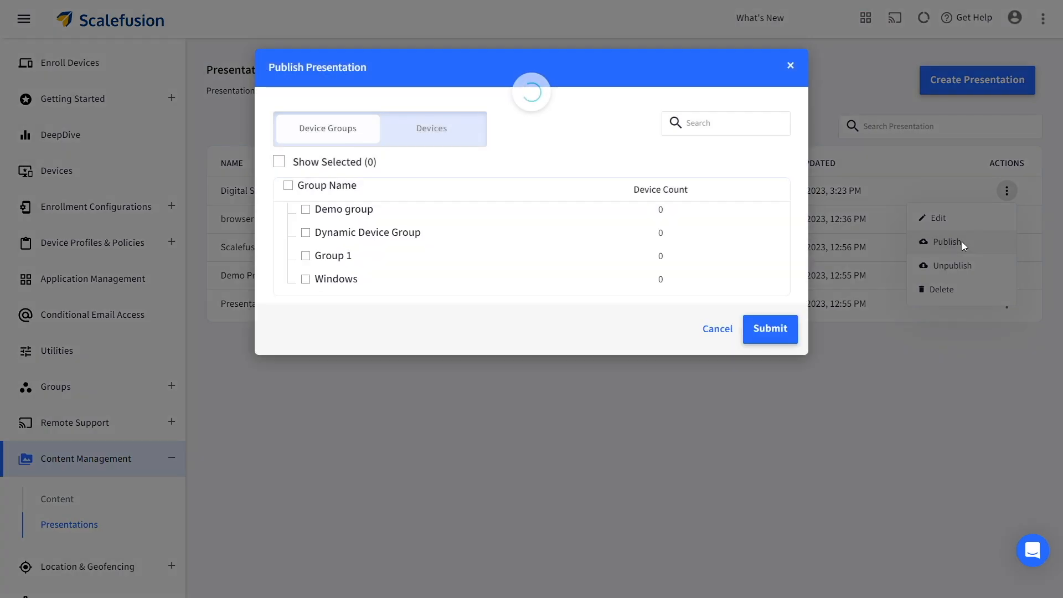
Step: Select device DESKTOP-JVOBQR5 under the Devices tab as the publish target
{"action": "left_click", "coordinate": [431, 128]}
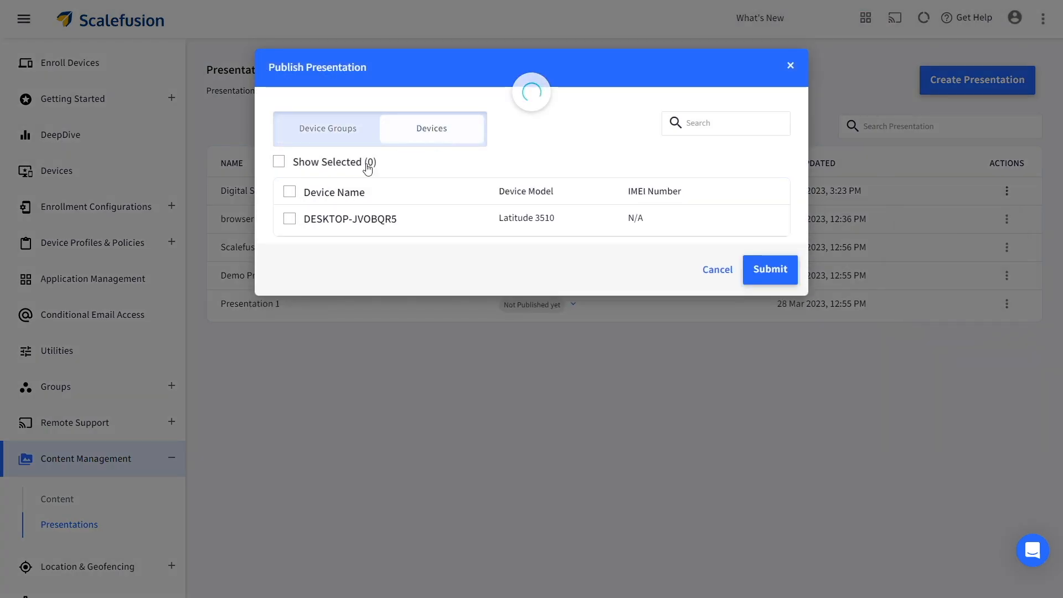
{"action": "left_click", "coordinate": [290, 191]}
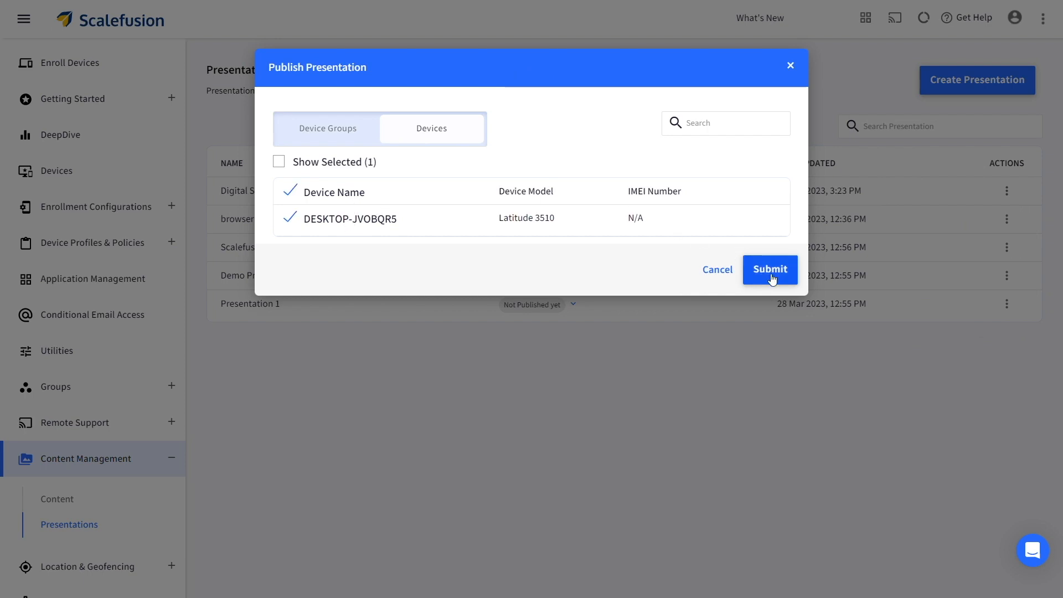